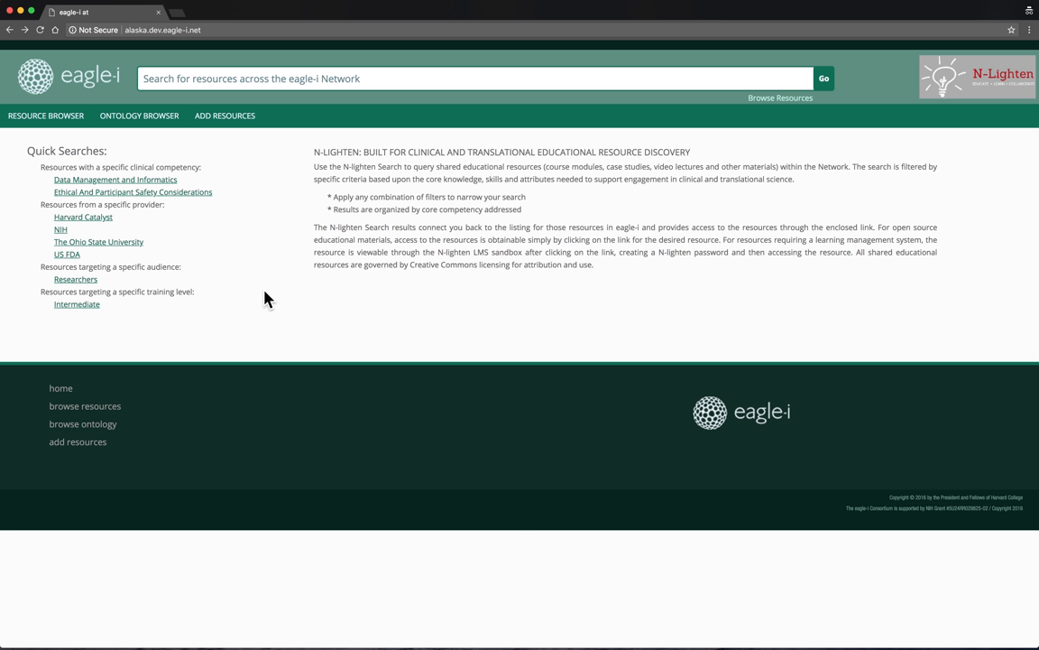
mouse_move(137, 303)
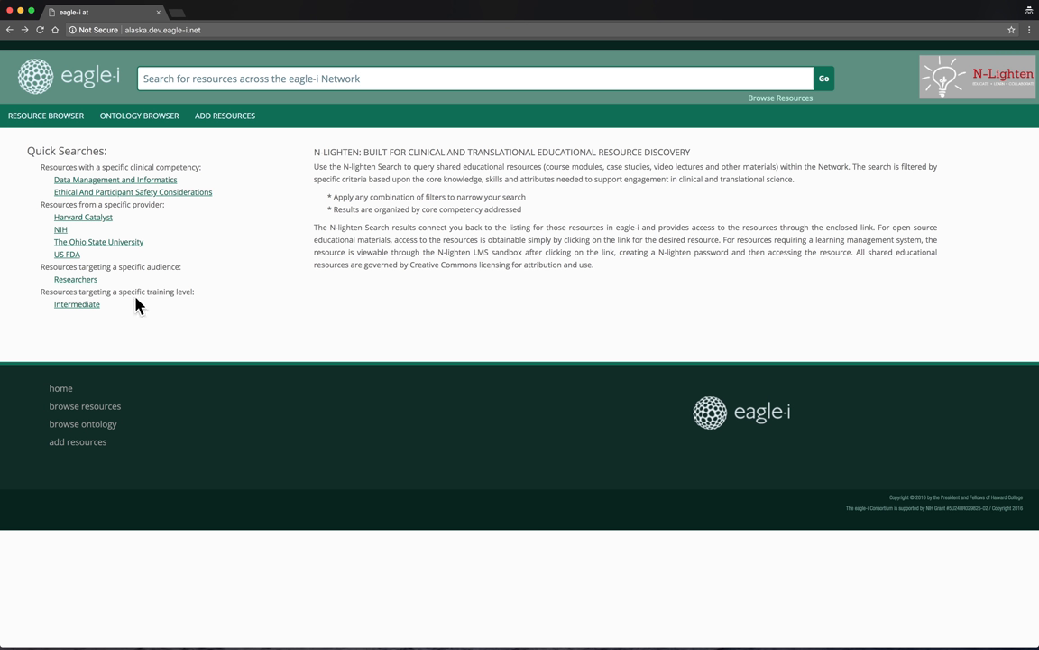
mouse_move(163, 150)
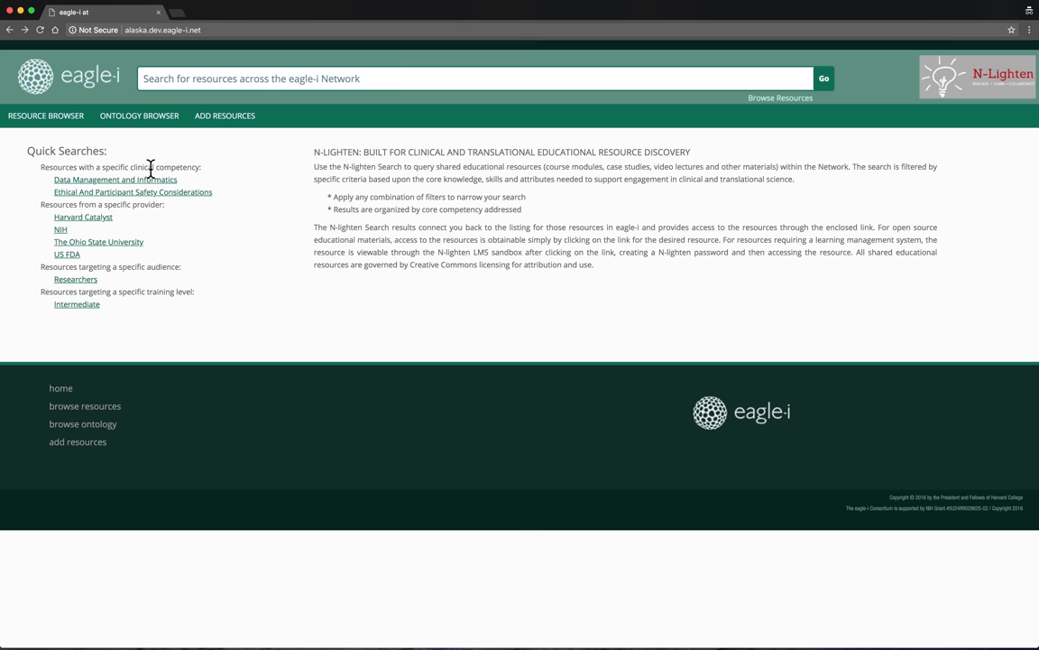
Run the 'Data Management and Informatics' quick search, listing 19 educational resources.
left_click(116, 179)
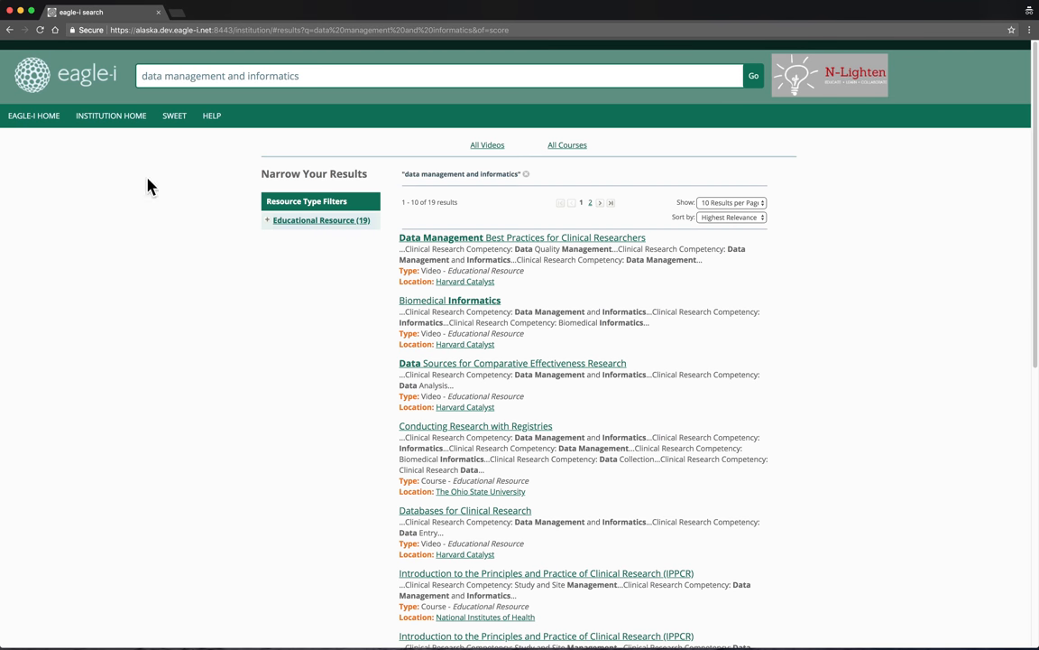
mouse_move(451, 246)
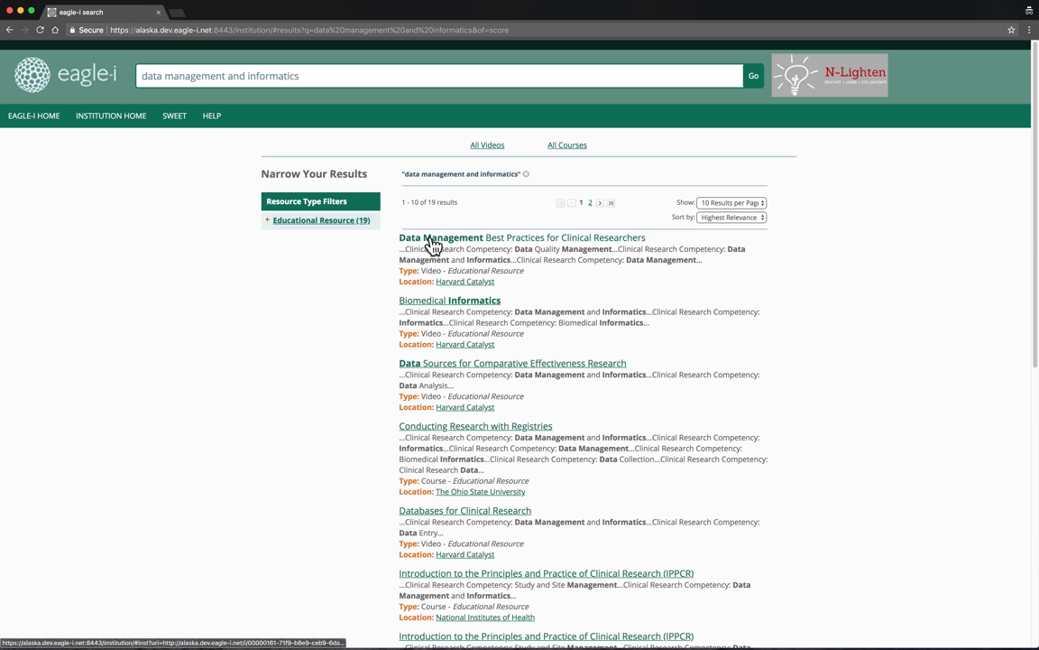
View the Data Management Best Practices for Clinical Researchers video record, then its provider Harvard Catalyst's record.
left_click(440, 238)
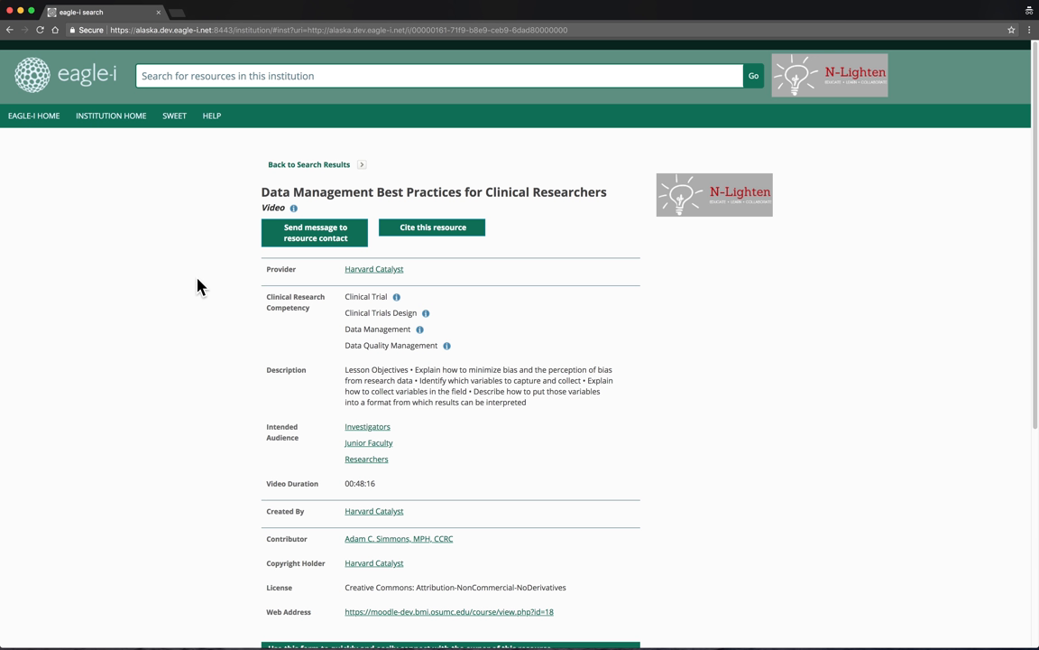
mouse_move(303, 283)
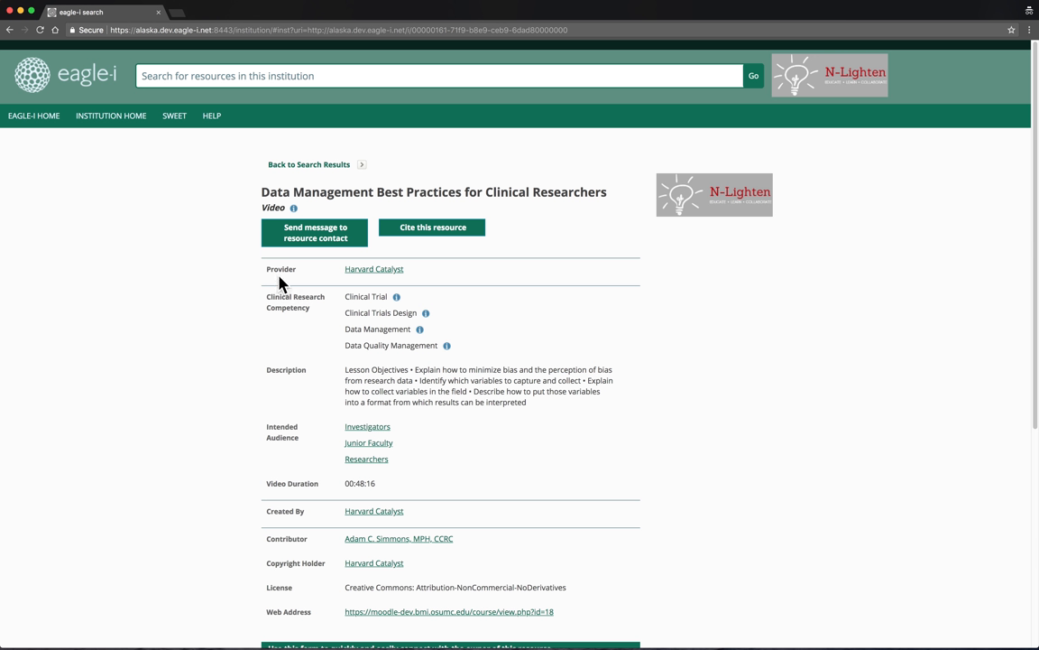
mouse_move(371, 282)
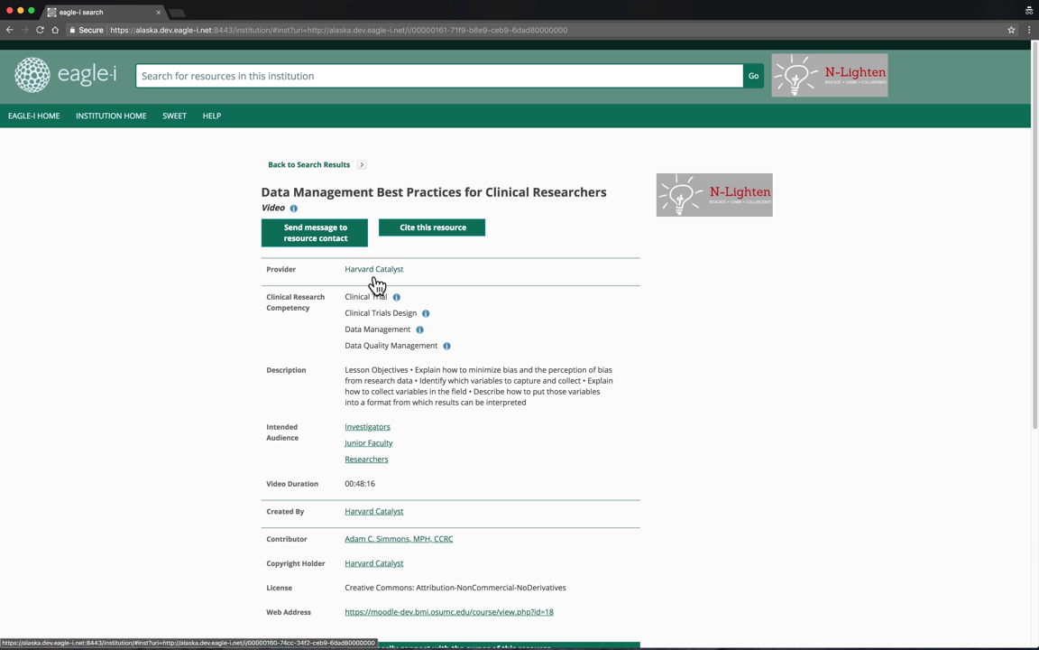
left_click(373, 267)
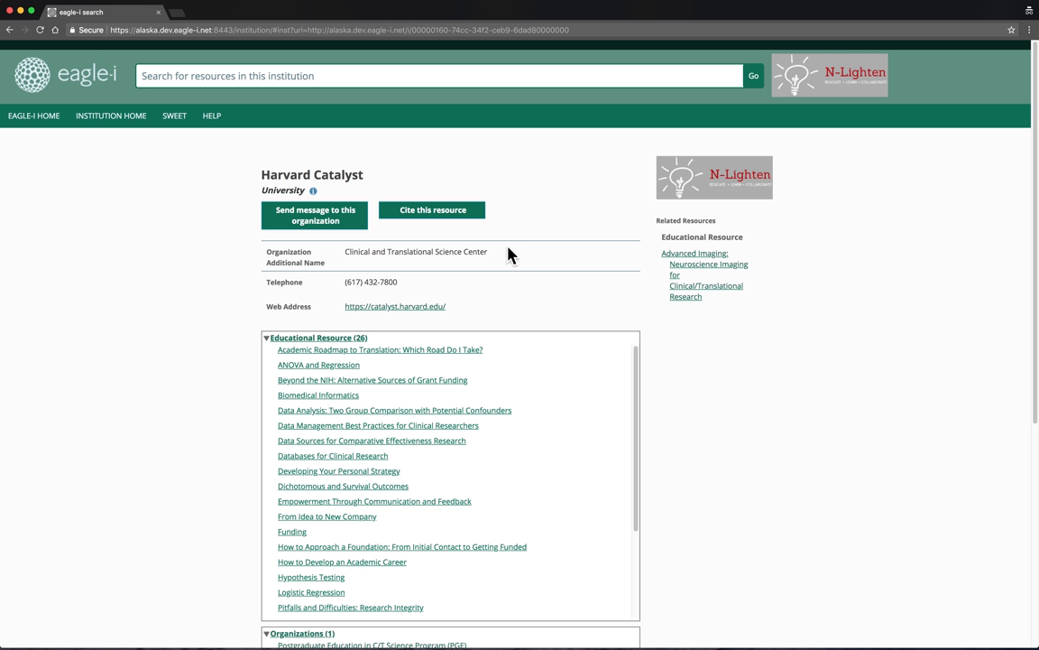
mouse_move(525, 451)
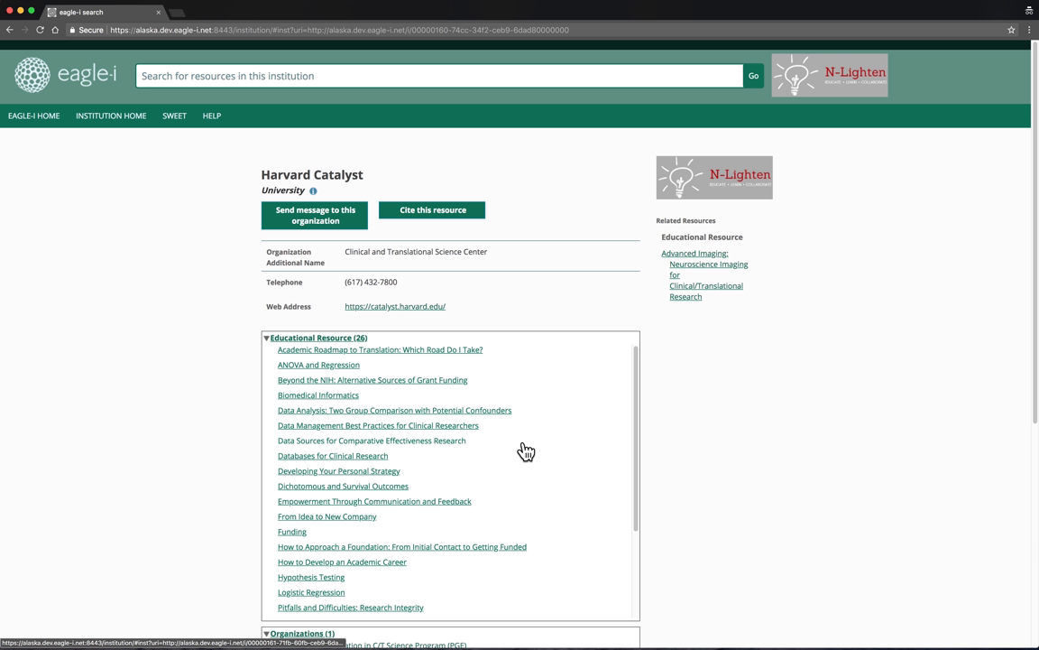
scroll("down", 3)
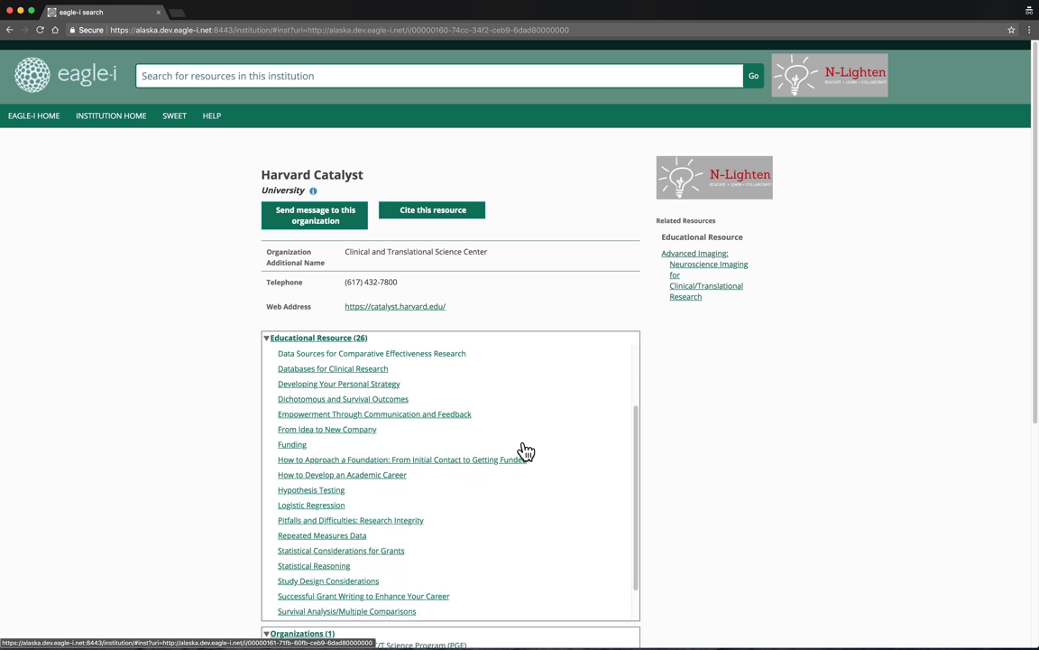
scroll("down", 3)
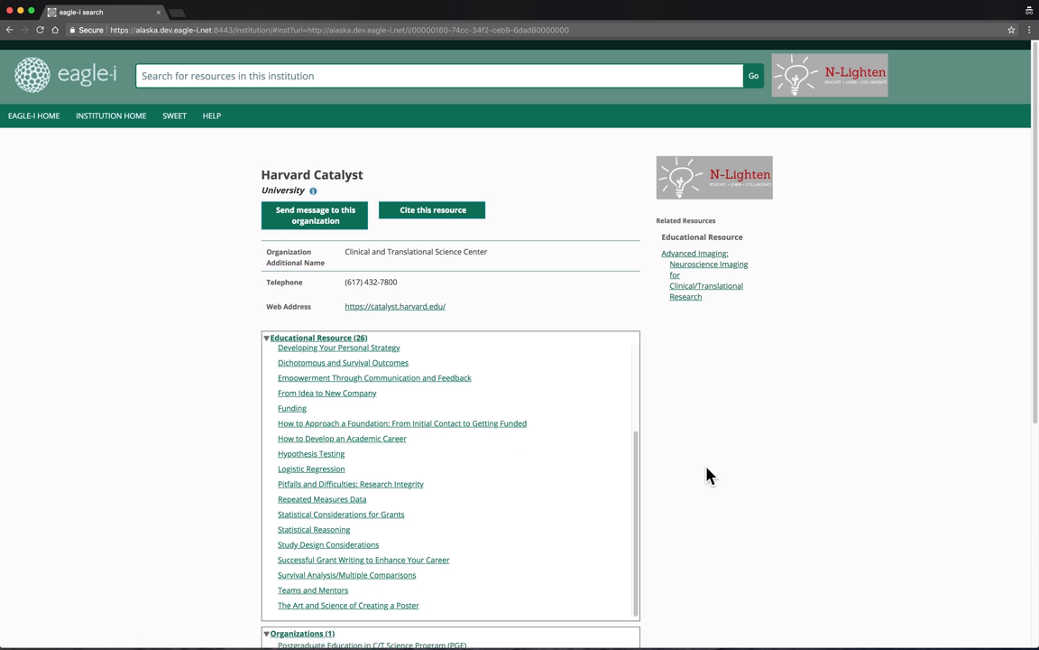
scroll("down", 3)
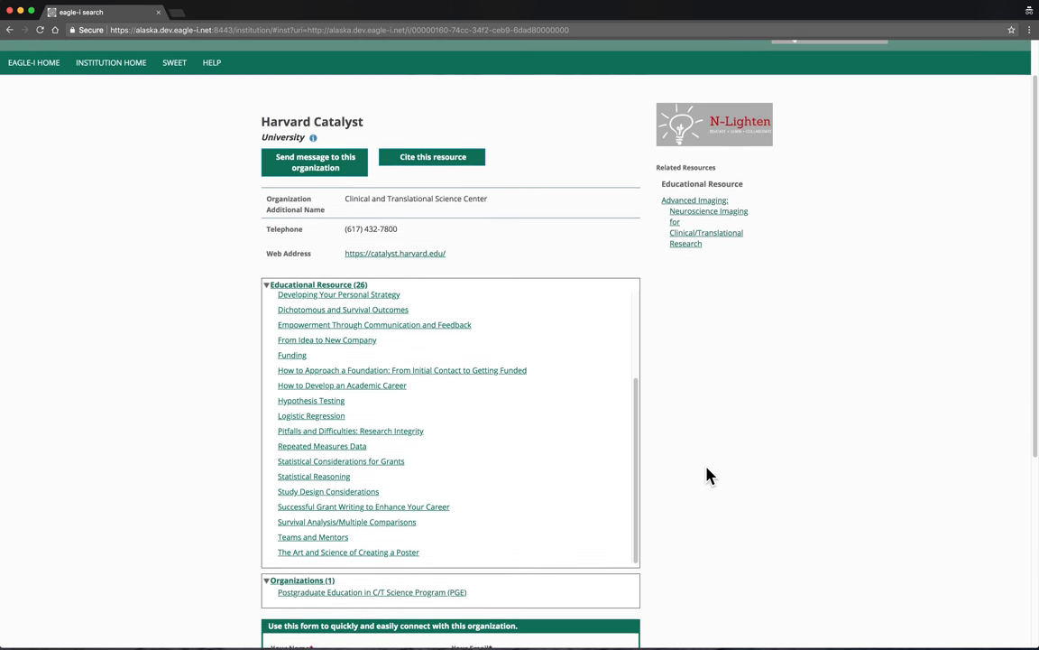
mouse_move(553, 589)
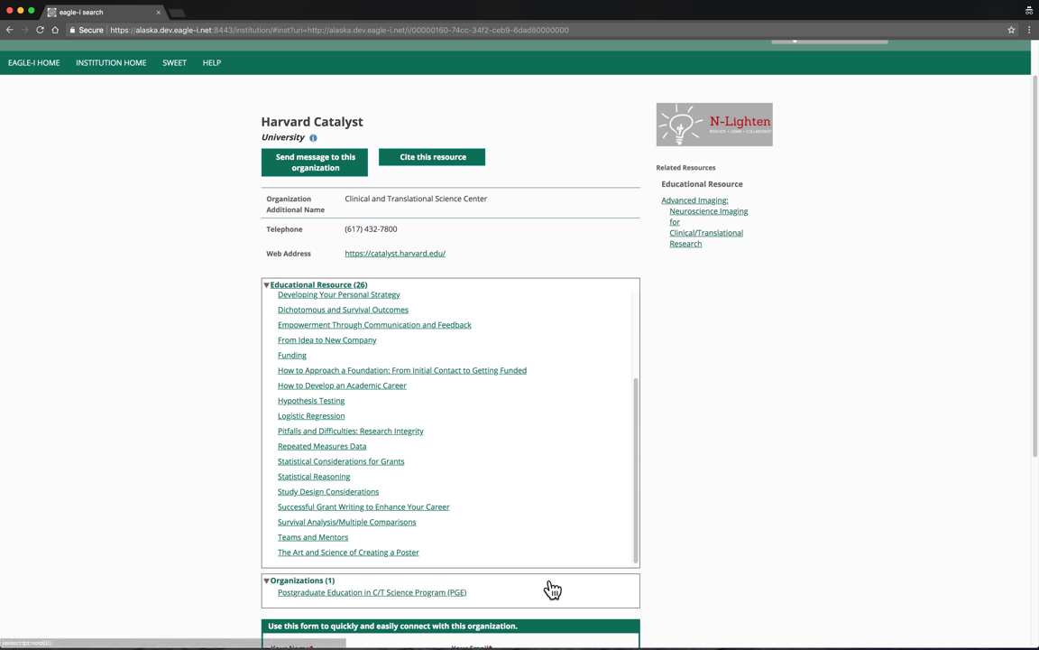
View the Postgraduate Education in C/T Science Program (PGE) organization record.
left_click(376, 592)
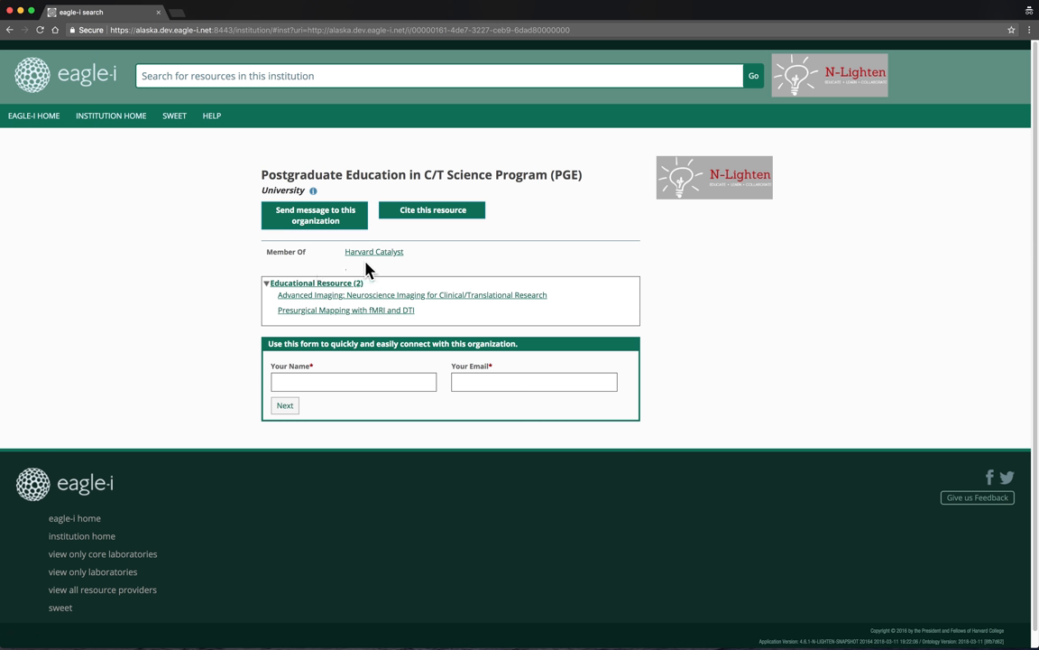
mouse_move(585, 271)
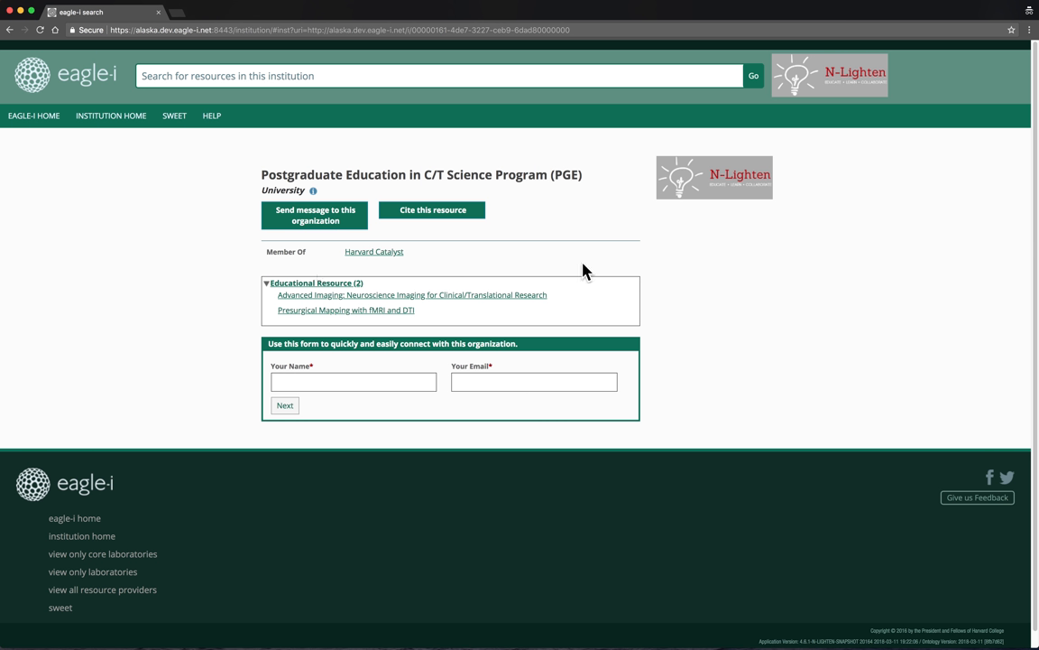
mouse_move(581, 311)
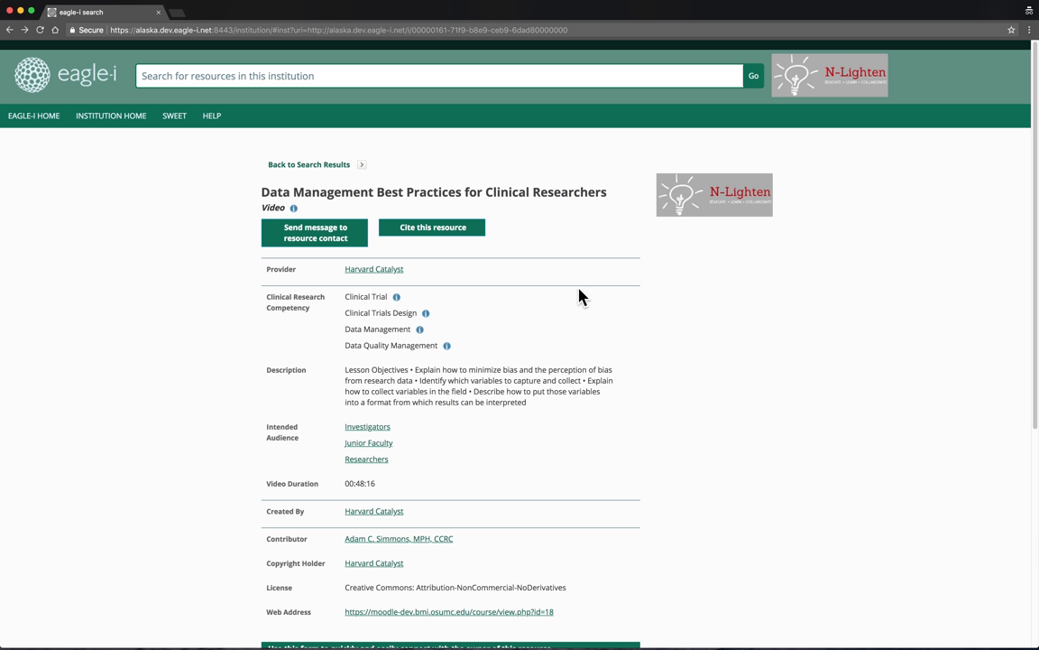
mouse_move(478, 233)
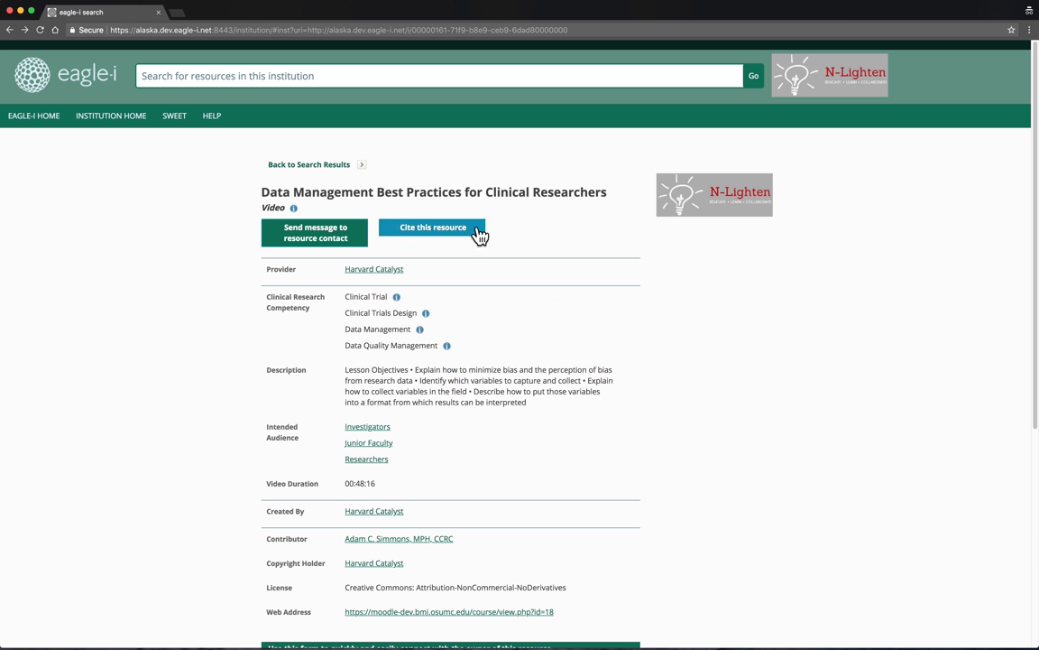
Show the citation box with the eagle-i ID web address, then dismiss it back to the record.
left_click(433, 227)
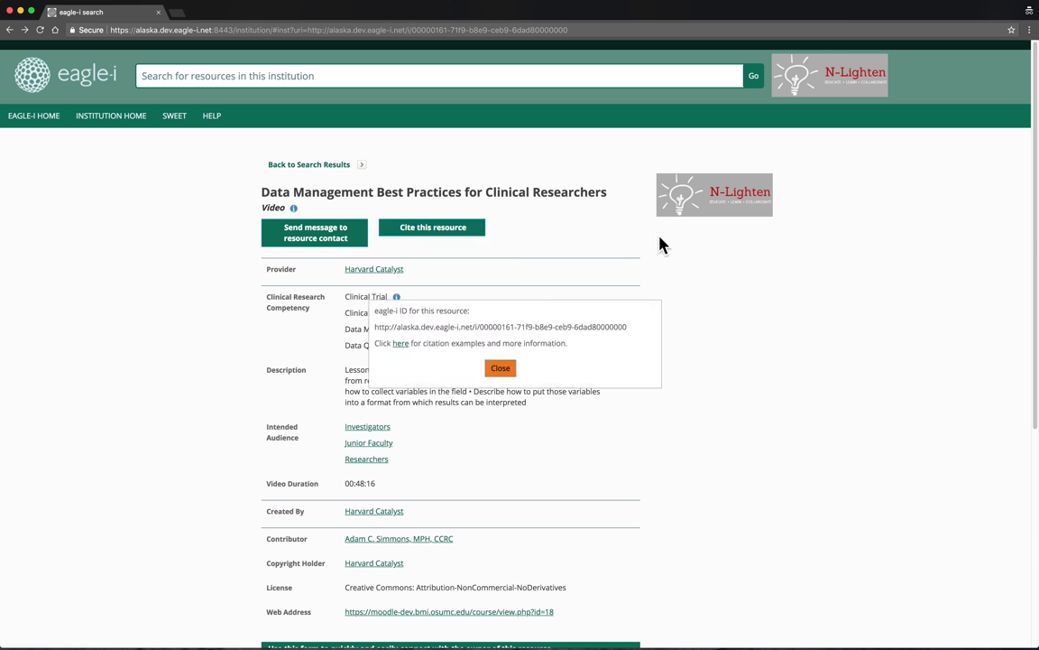
mouse_move(621, 342)
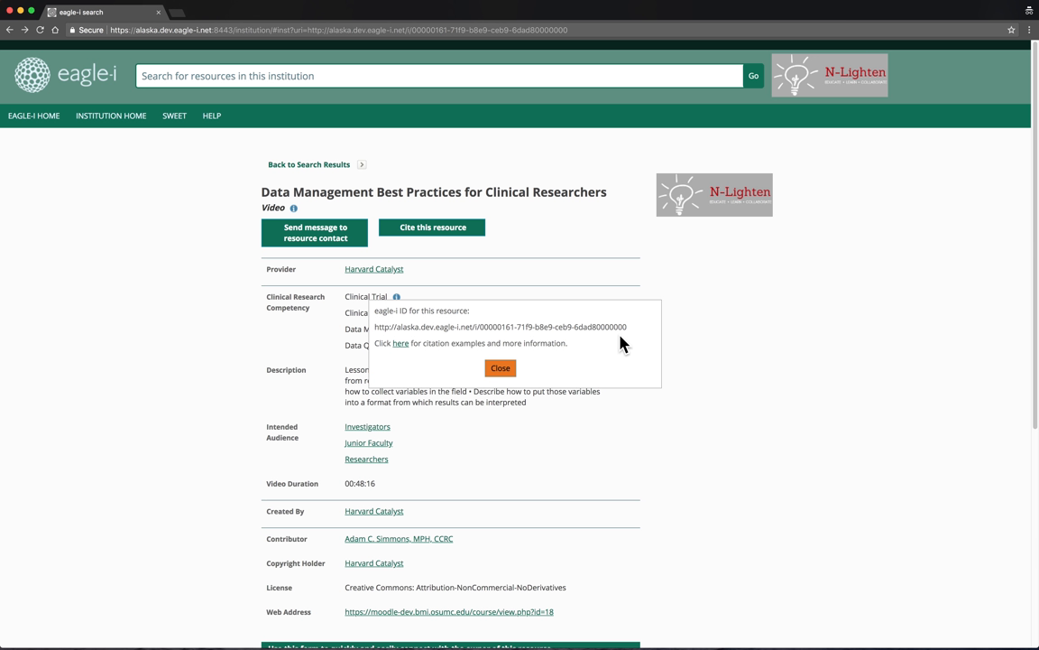
mouse_move(501, 369)
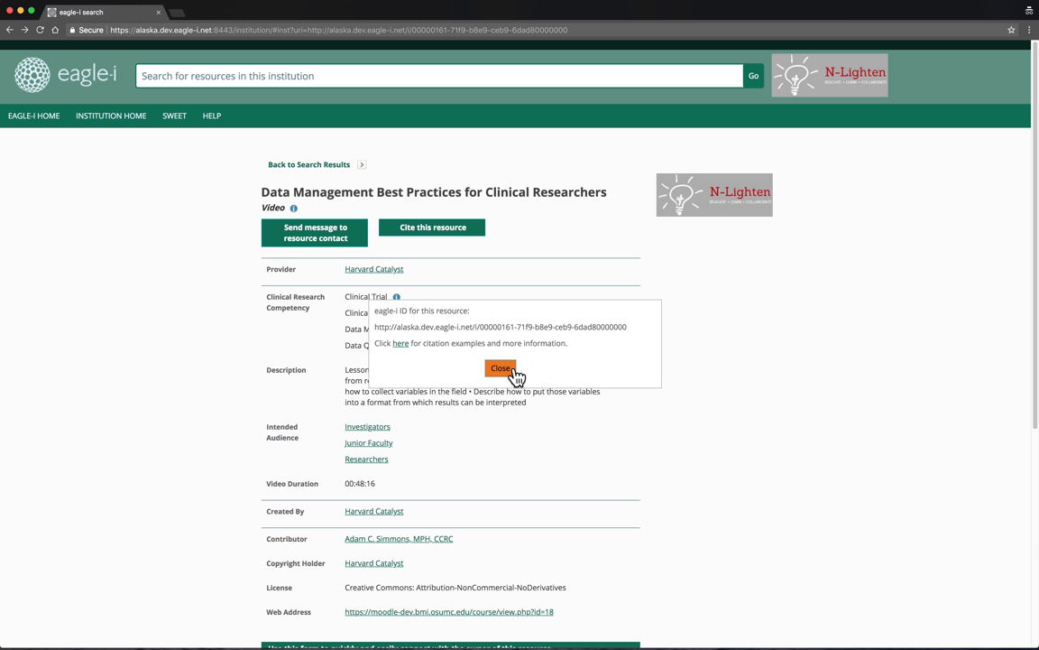
left_click(498, 369)
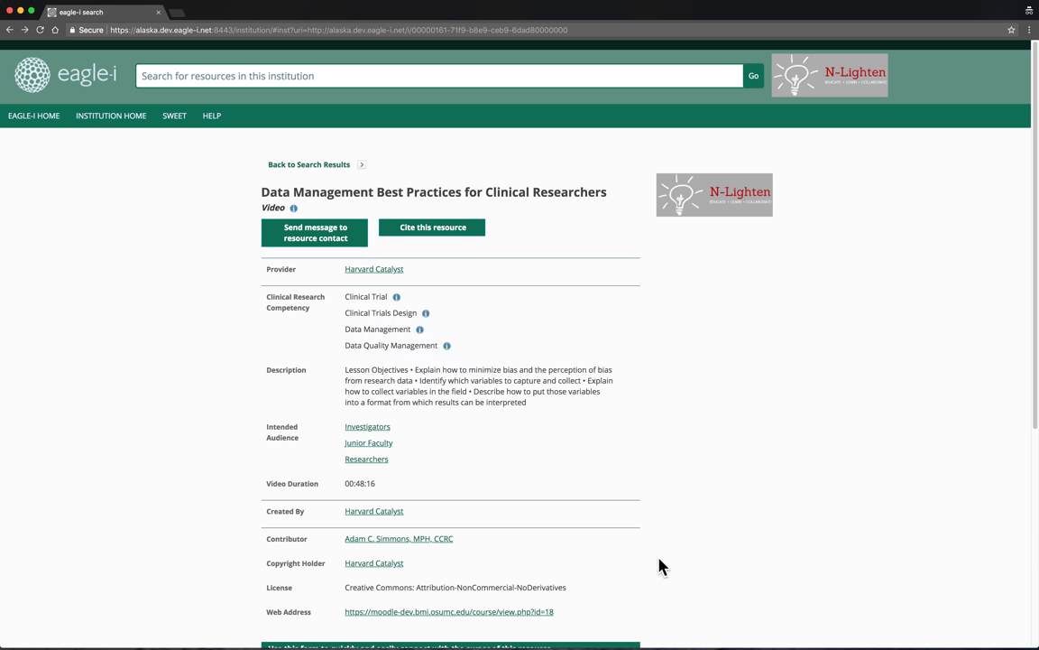
mouse_move(475, 621)
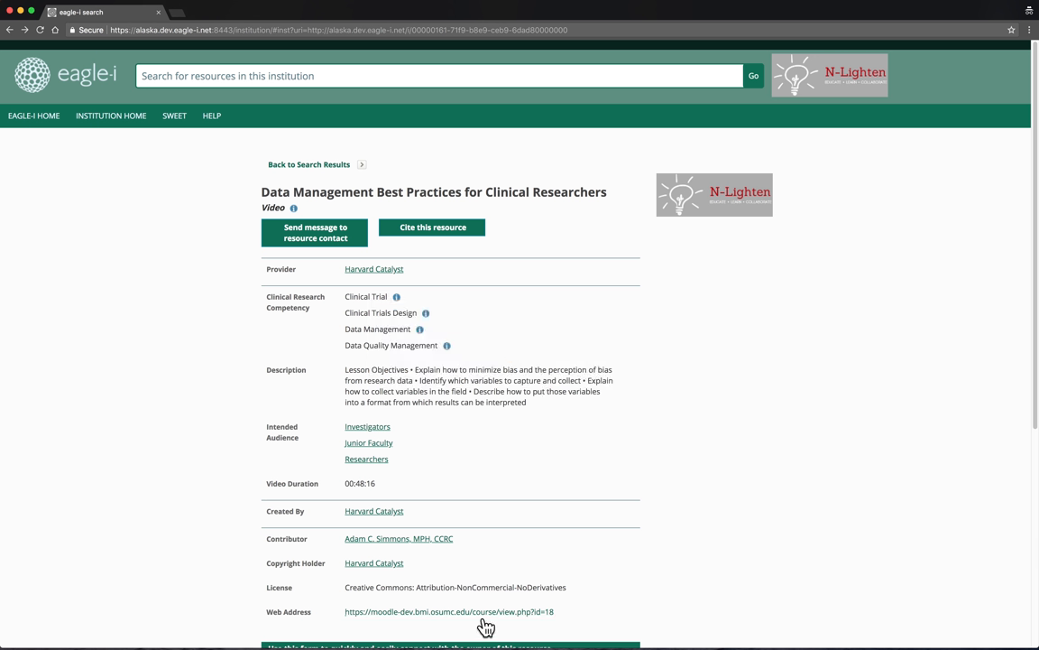
left_click(447, 610)
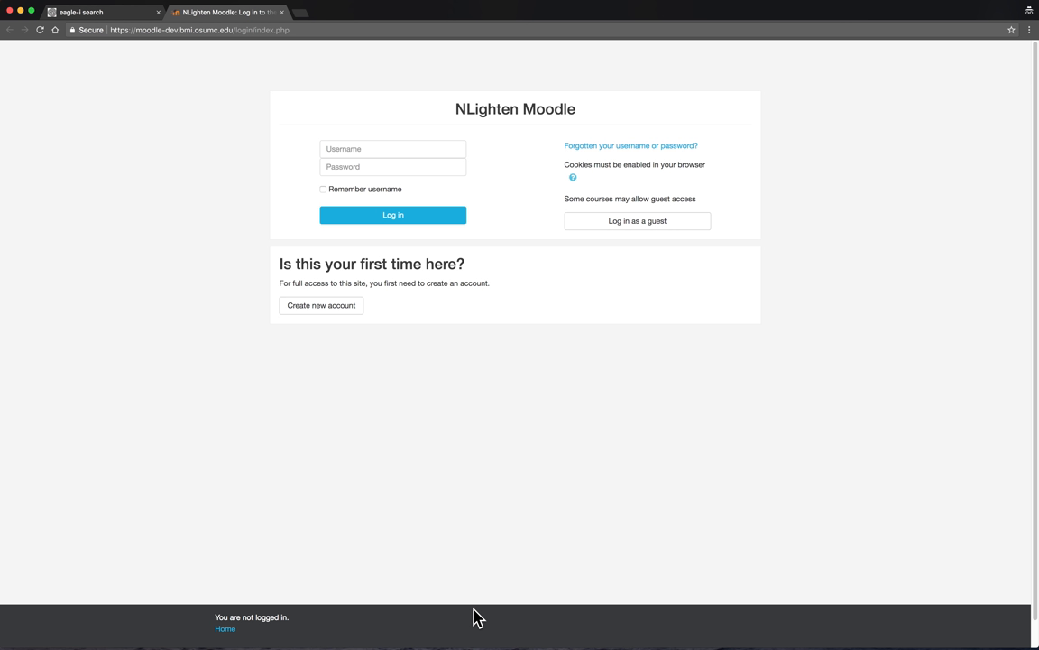
left_click(101, 12)
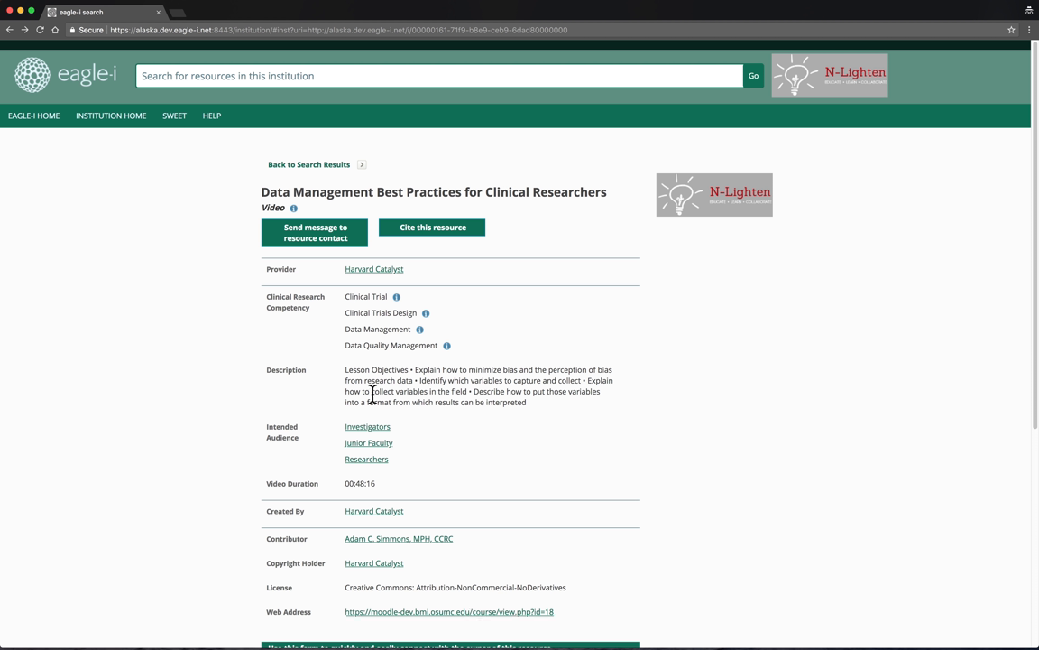
Search N-Lighten for "fda 1" to find the FDA 101 regulatory review course.
left_click(291, 75)
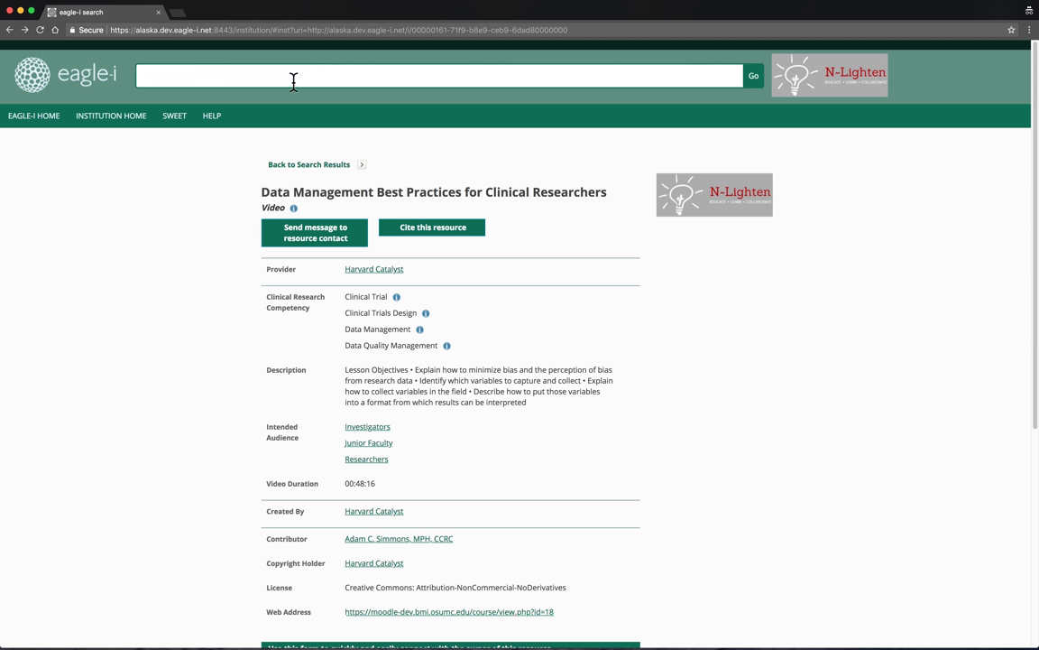
type("fda 101")
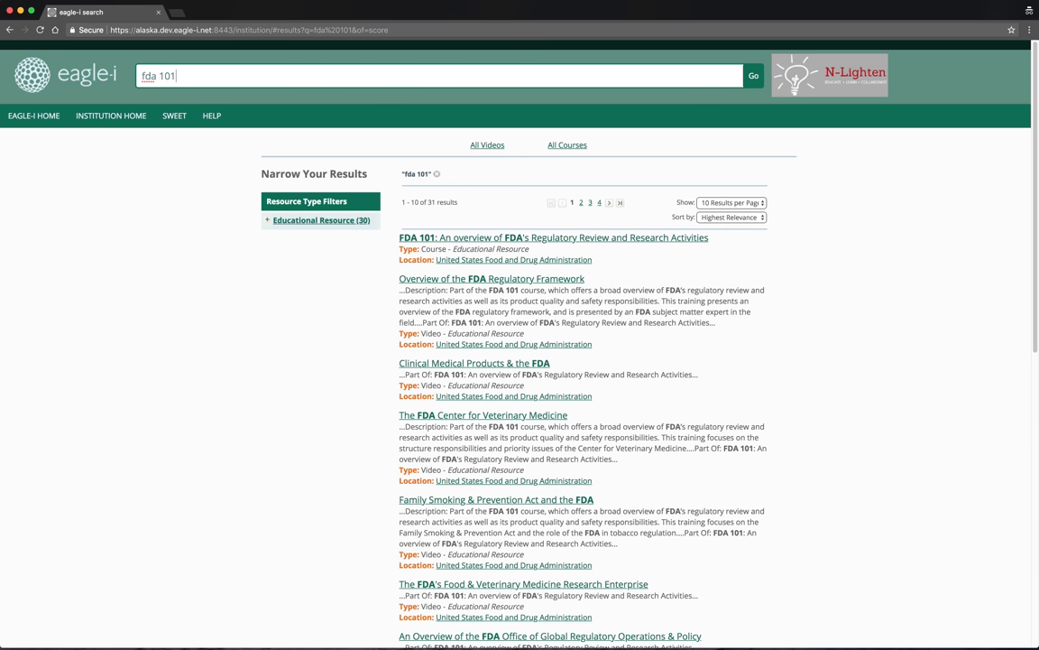
mouse_move(559, 251)
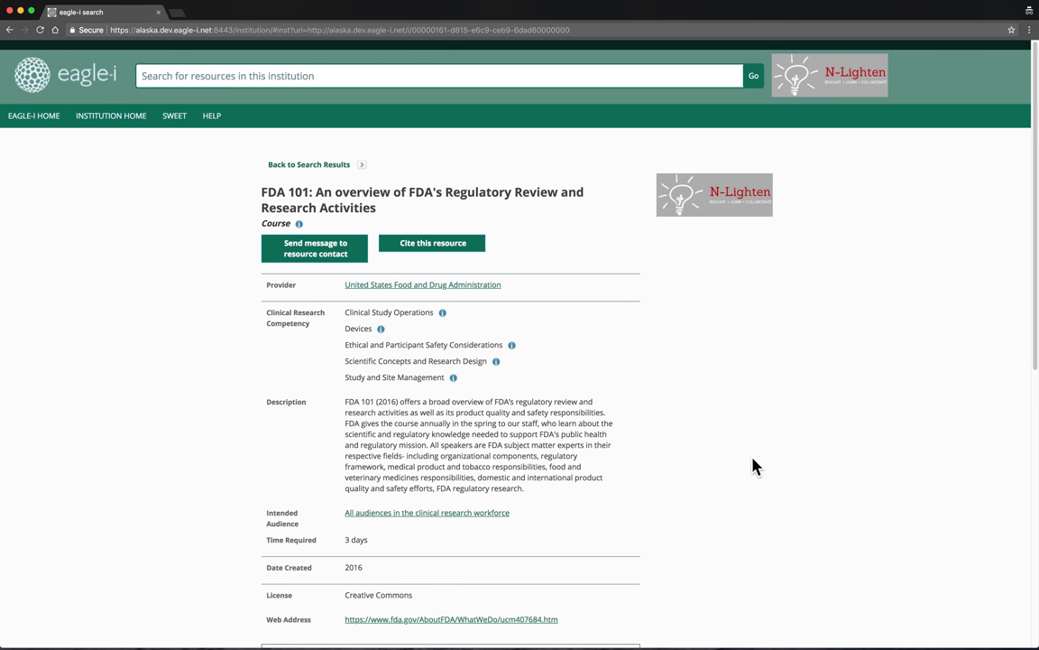
mouse_move(597, 574)
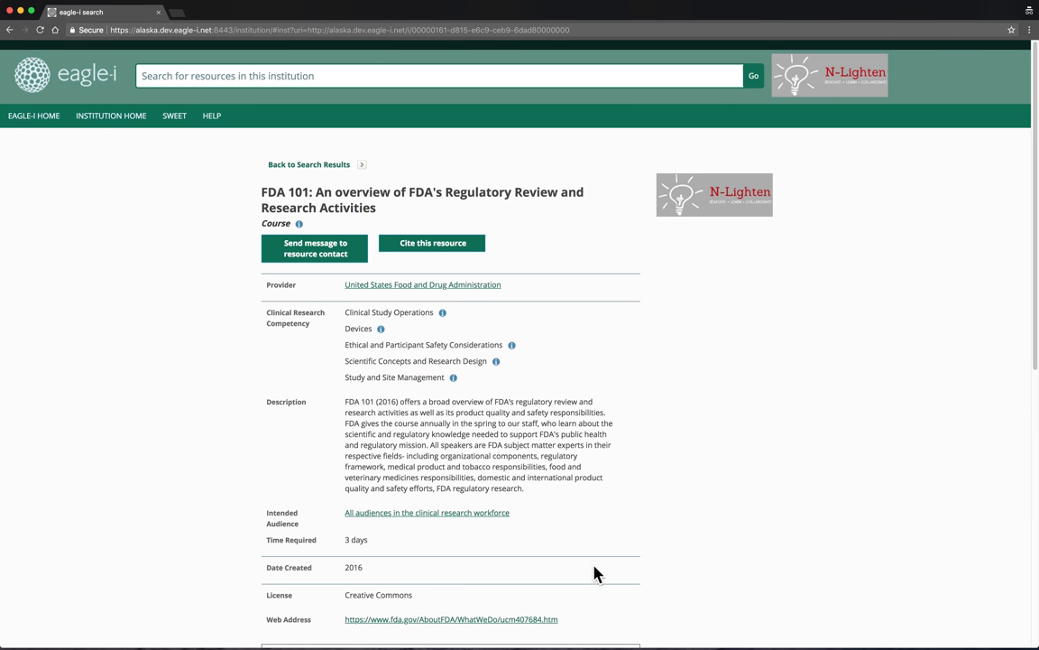
Visit the FDA 101 course's linked fda.gov page, then return to its eagle-i record.
left_click(453, 621)
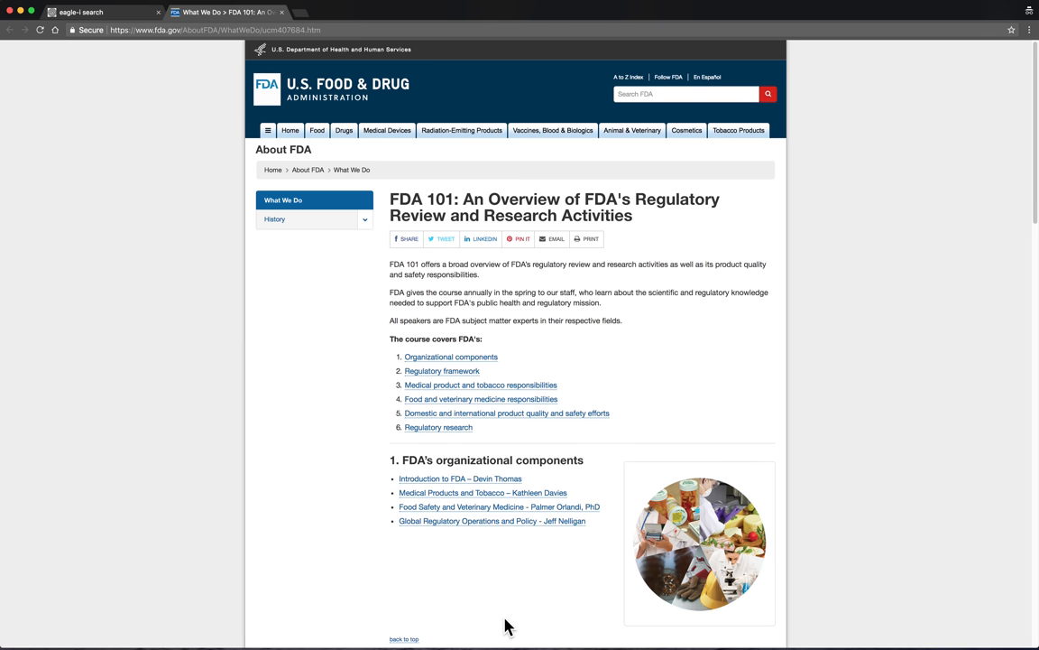
scroll("down", 3)
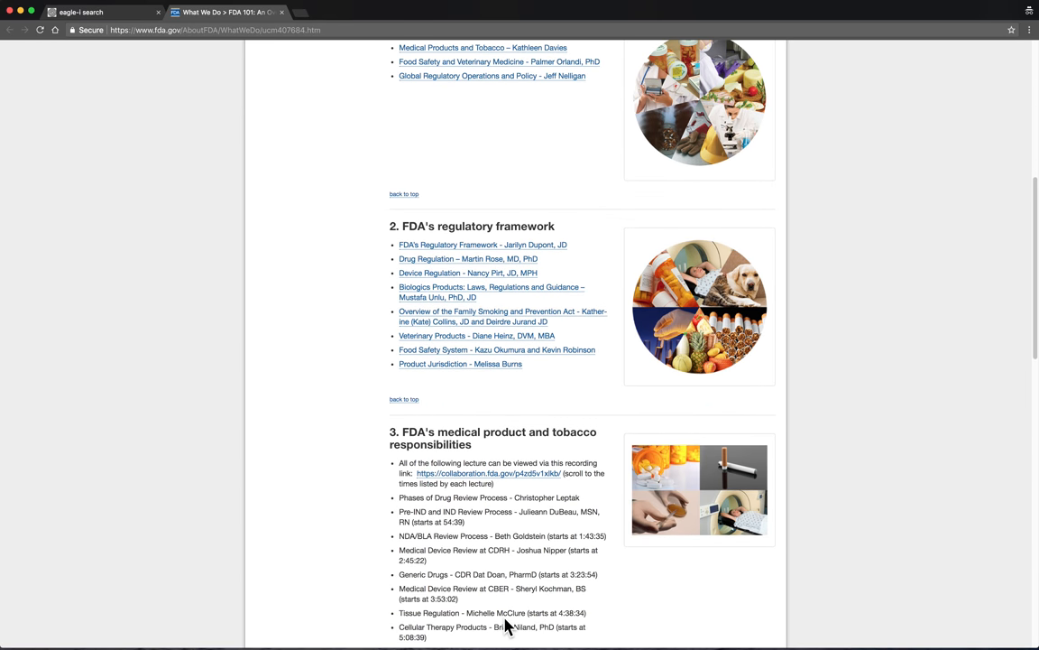
left_click(100, 11)
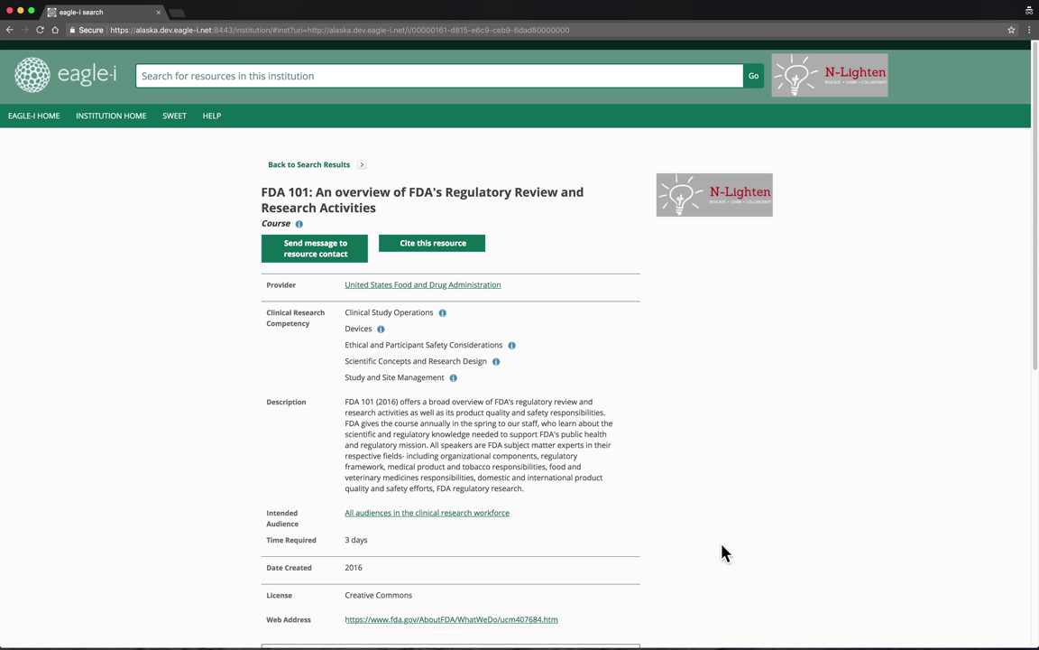
scroll("down", 3)
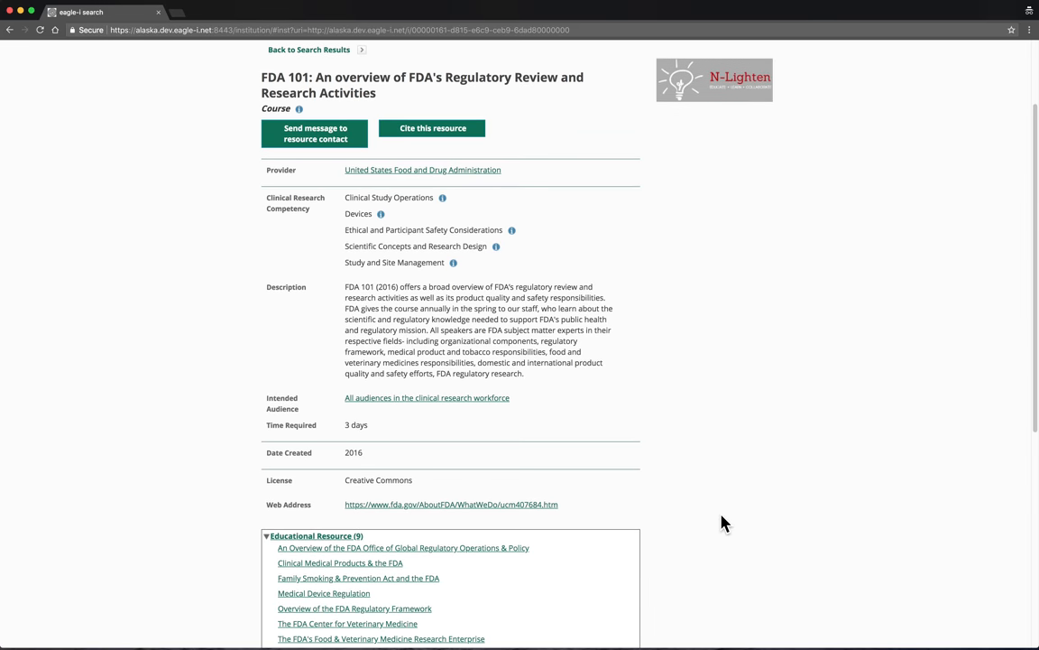
scroll("down", 3)
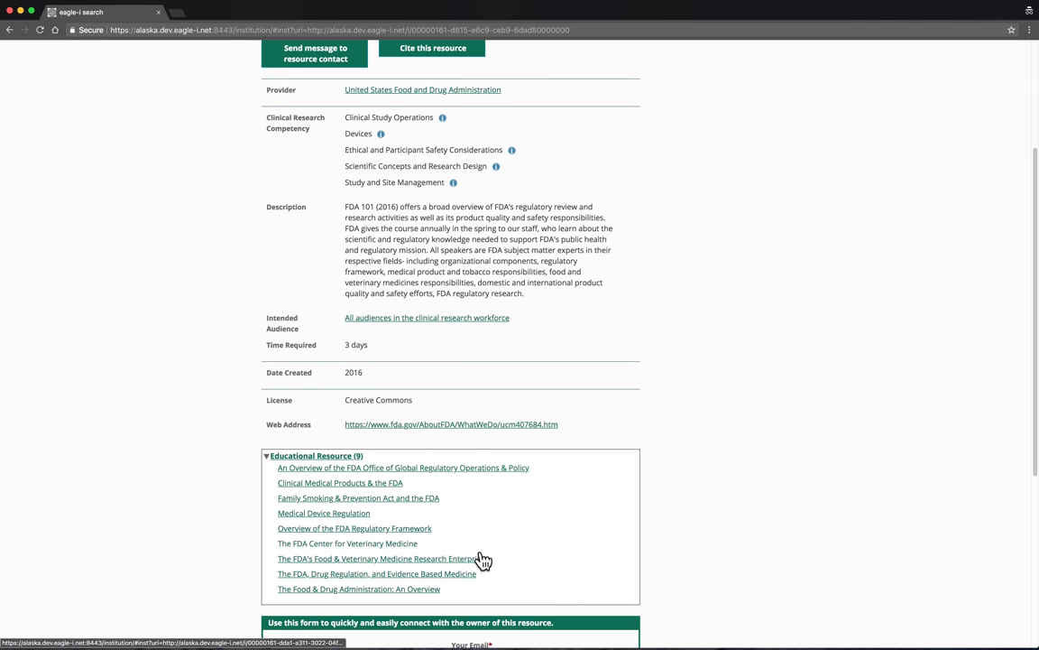
mouse_move(493, 509)
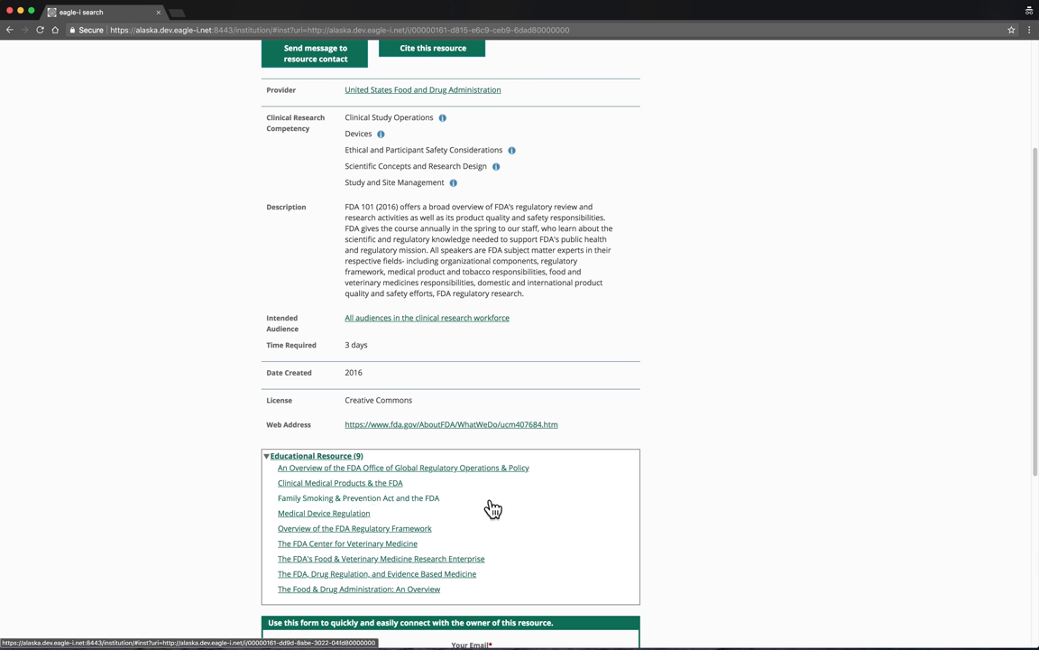
mouse_move(422, 501)
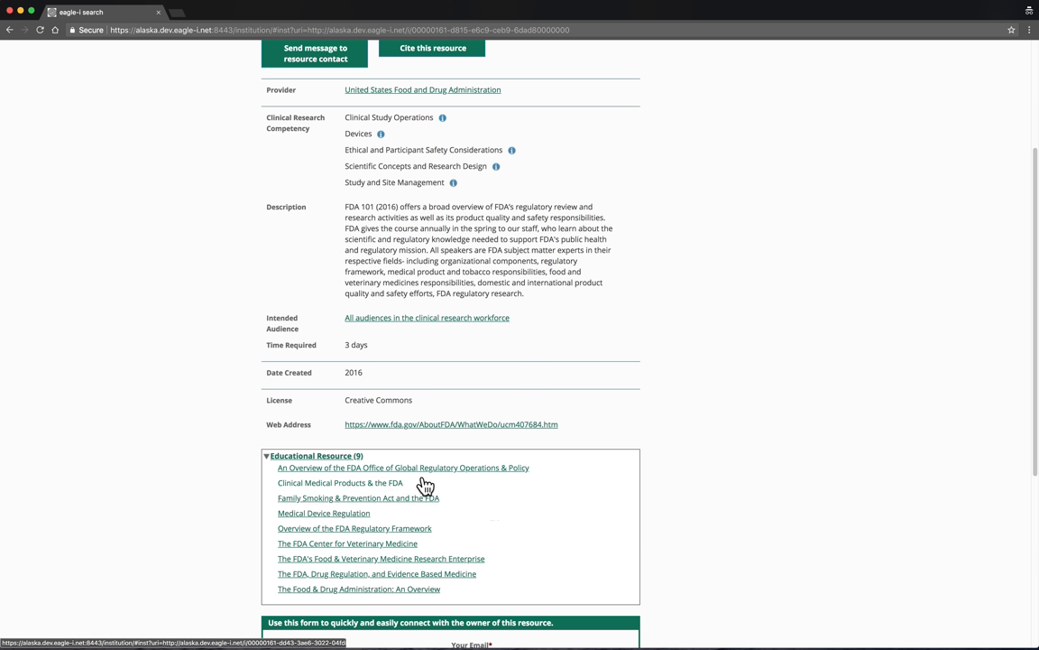
left_click(322, 513)
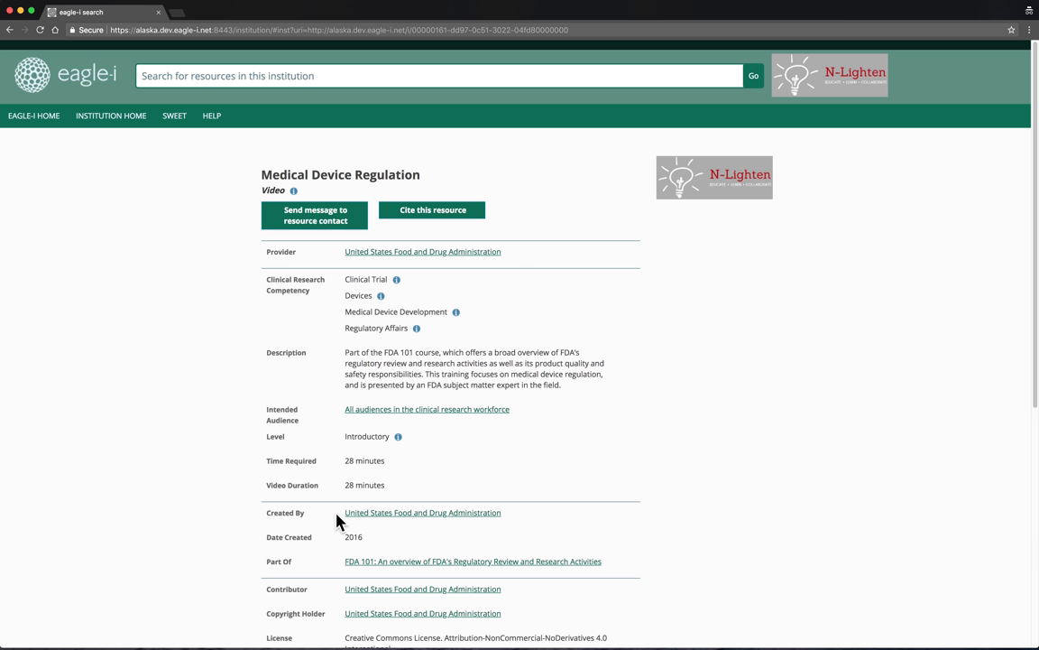
mouse_move(592, 538)
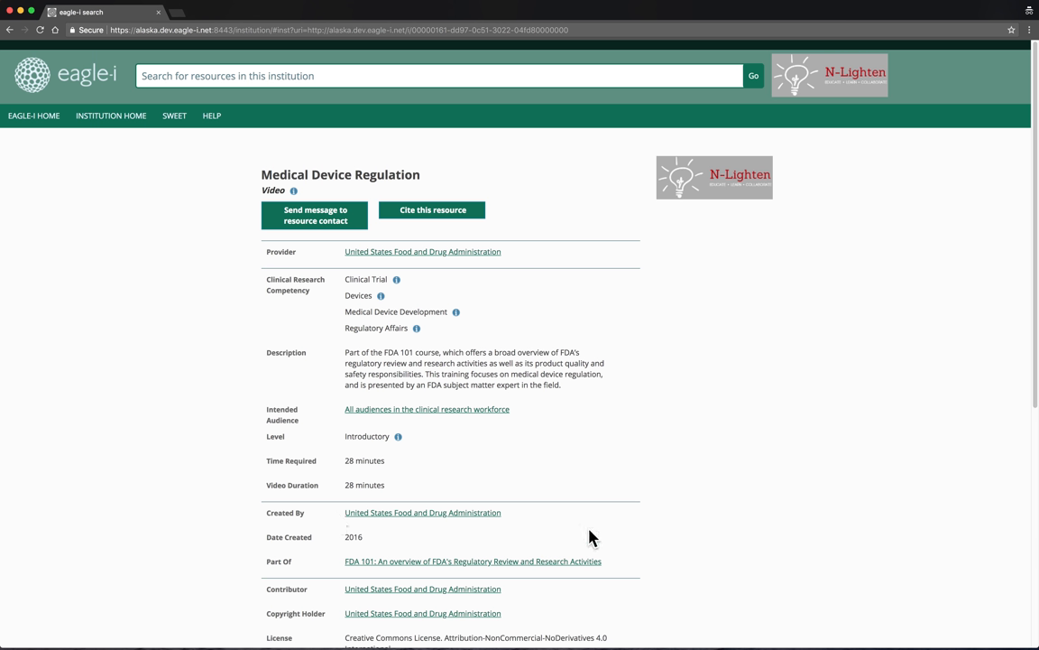
mouse_move(612, 570)
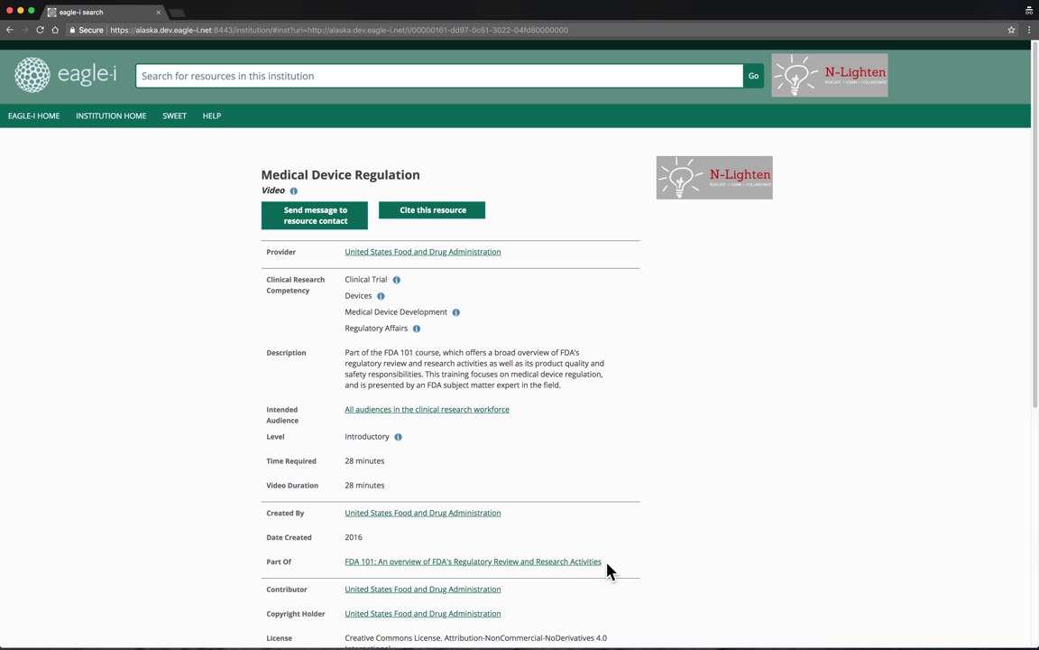
mouse_move(577, 563)
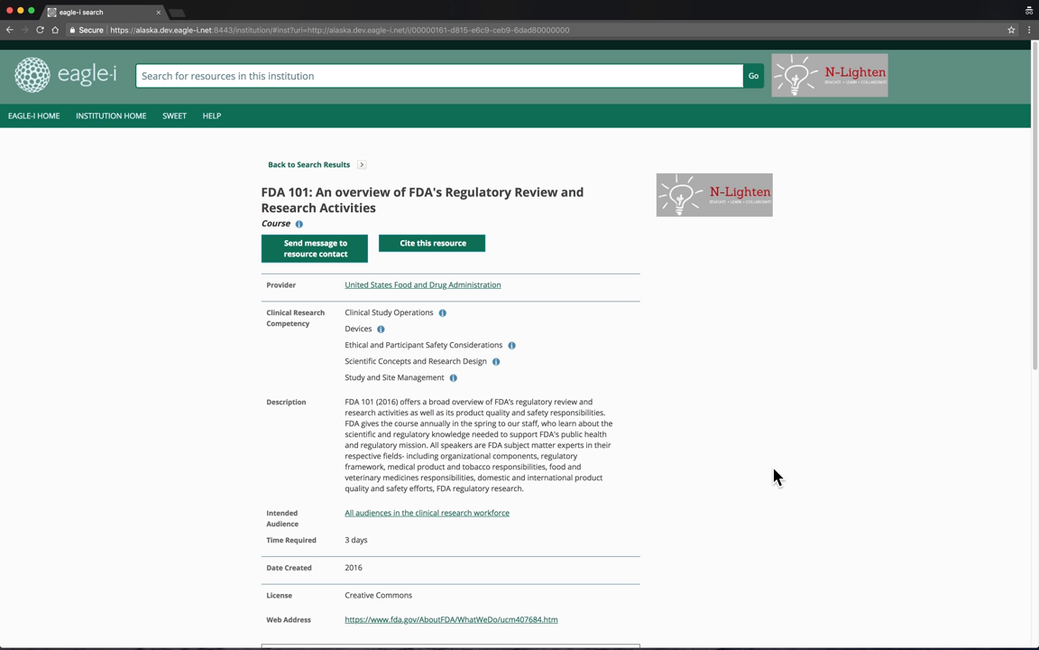
mouse_move(592, 290)
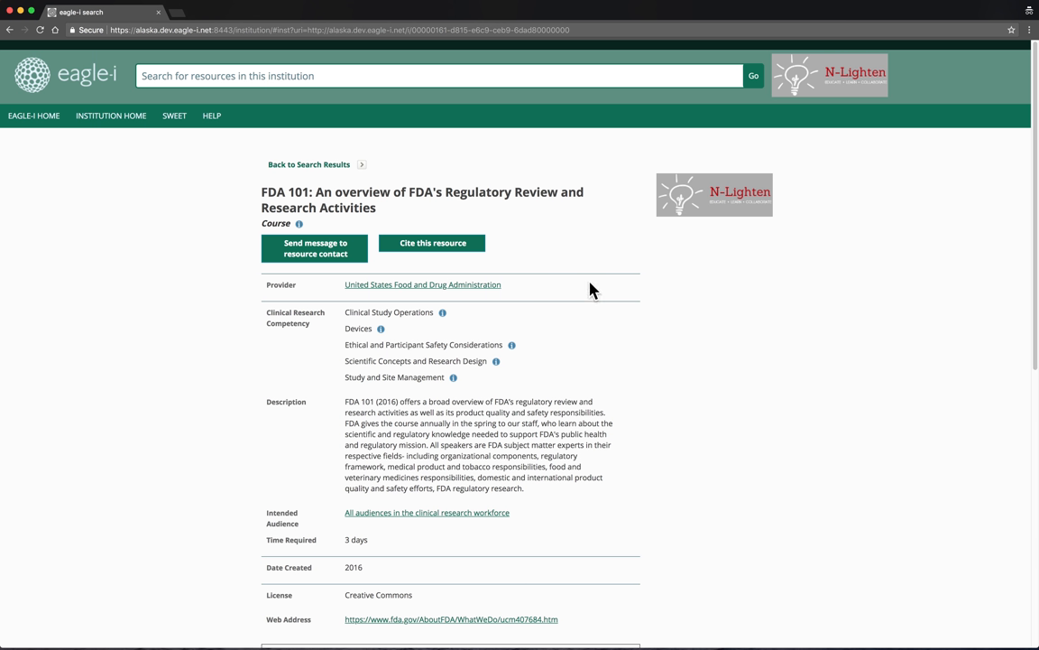